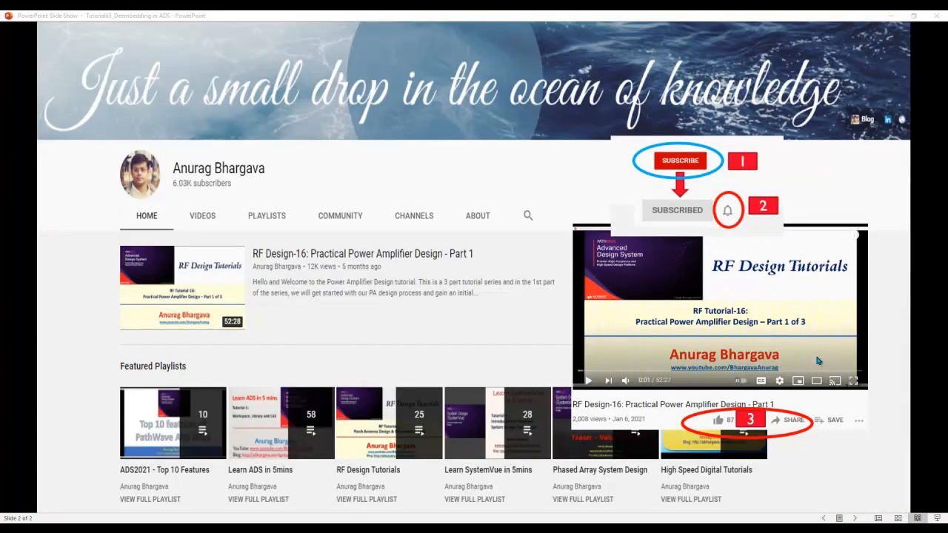
pyautogui.moveTo(681, 204)
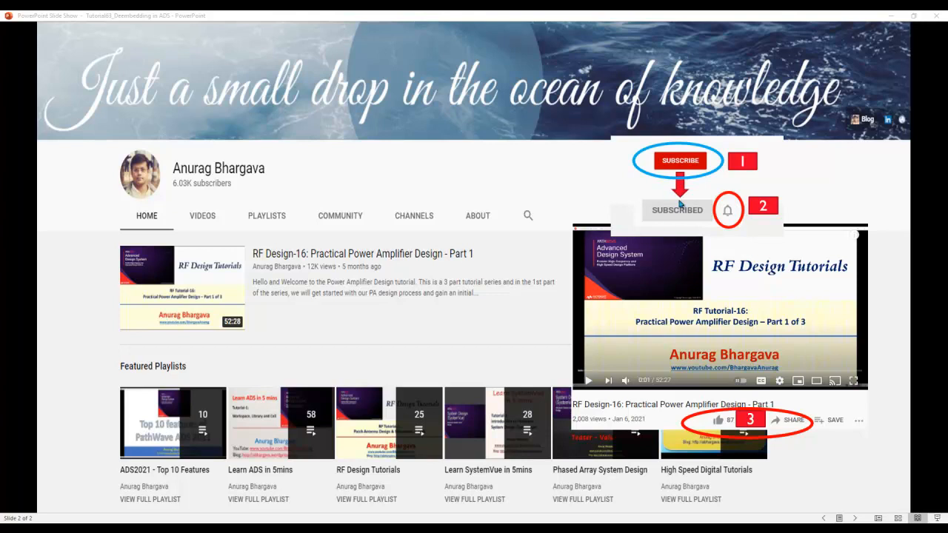
pyautogui.moveTo(723, 225)
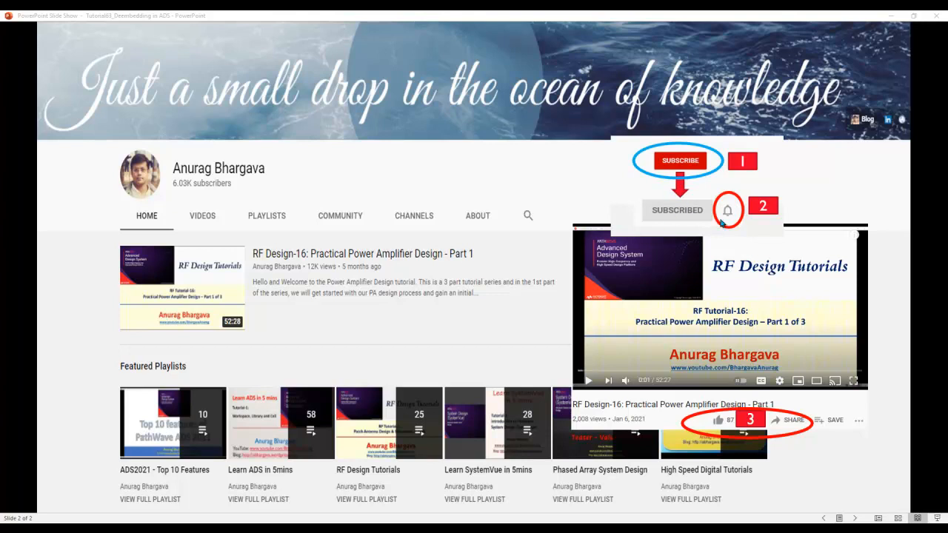
pyautogui.moveTo(727, 228)
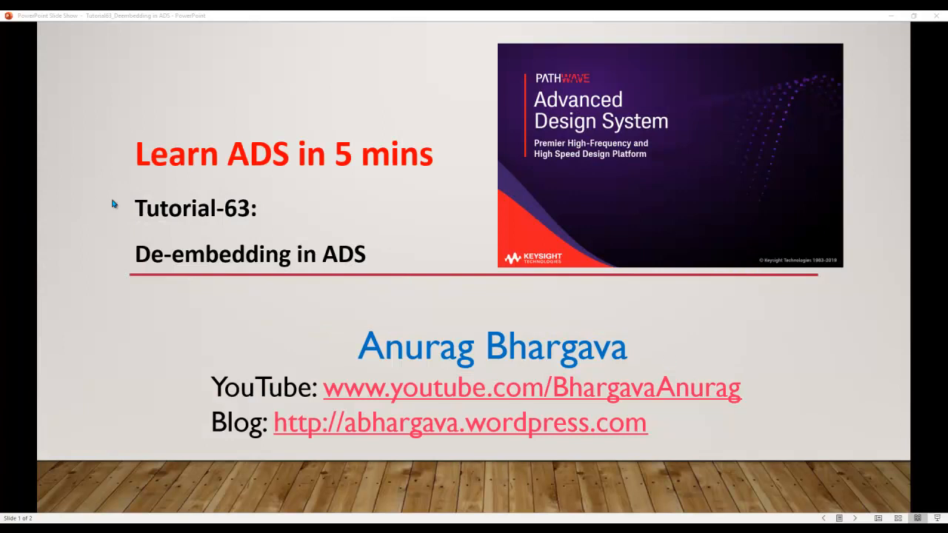
pyautogui.moveTo(266, 299)
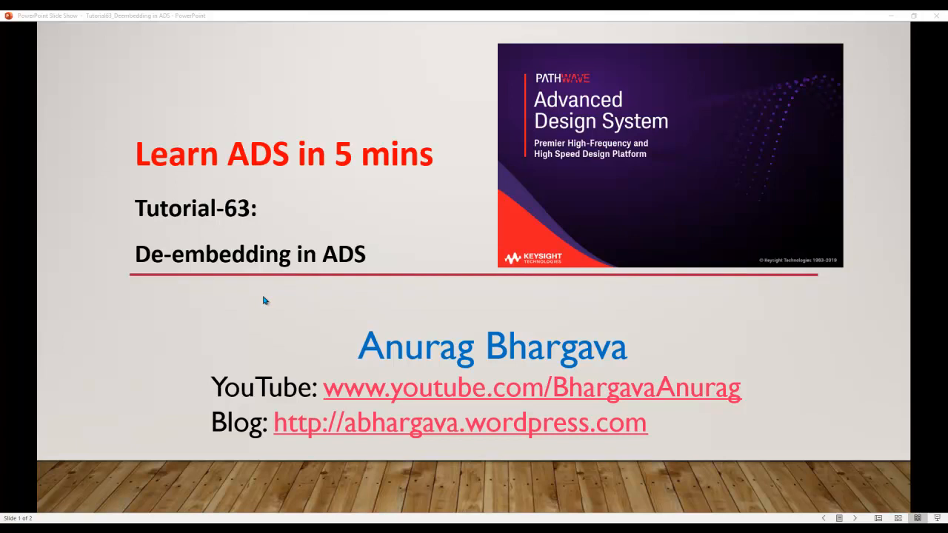
pyautogui.moveTo(264, 302)
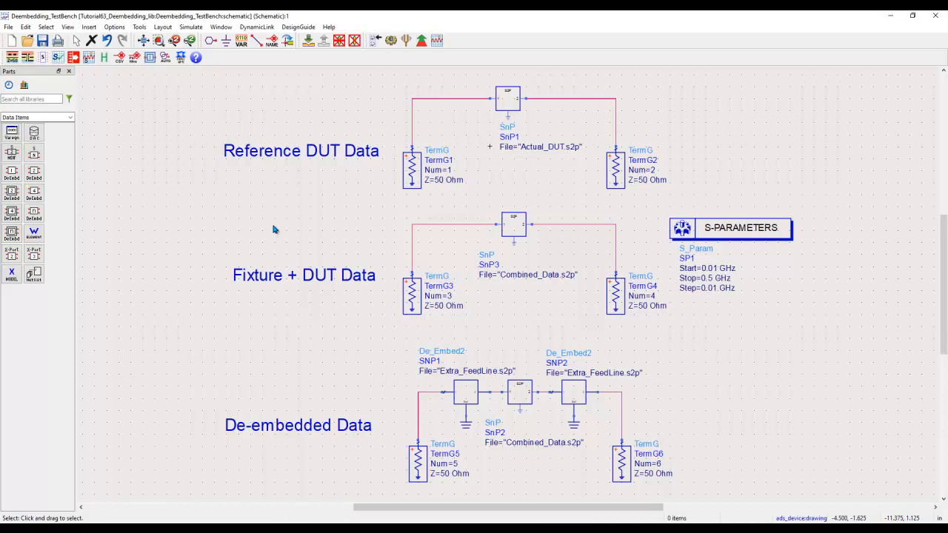
pyautogui.moveTo(428, 122)
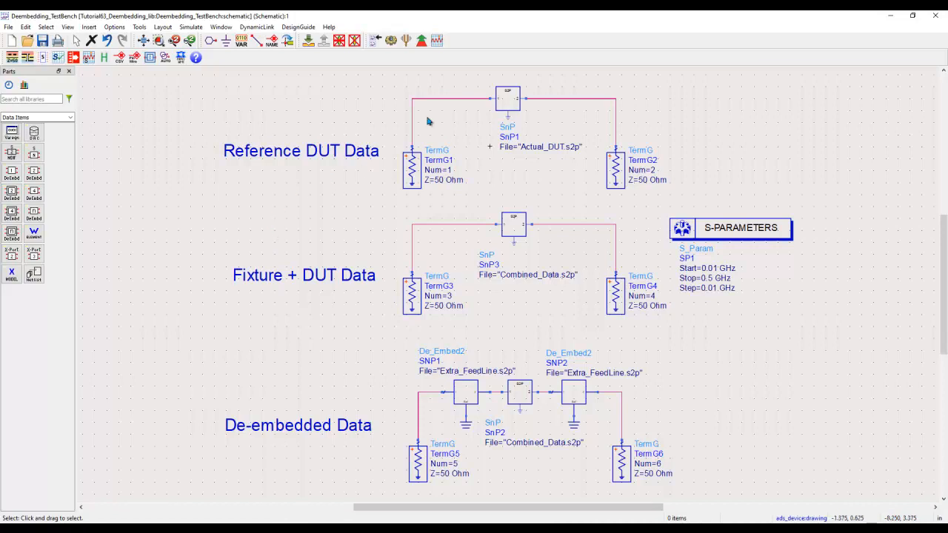
# - Walk through the reference, fixture-plus-DUT and de-embedded data circuits in the Deembedding_TestBench schematic
pyautogui.click(465, 393)
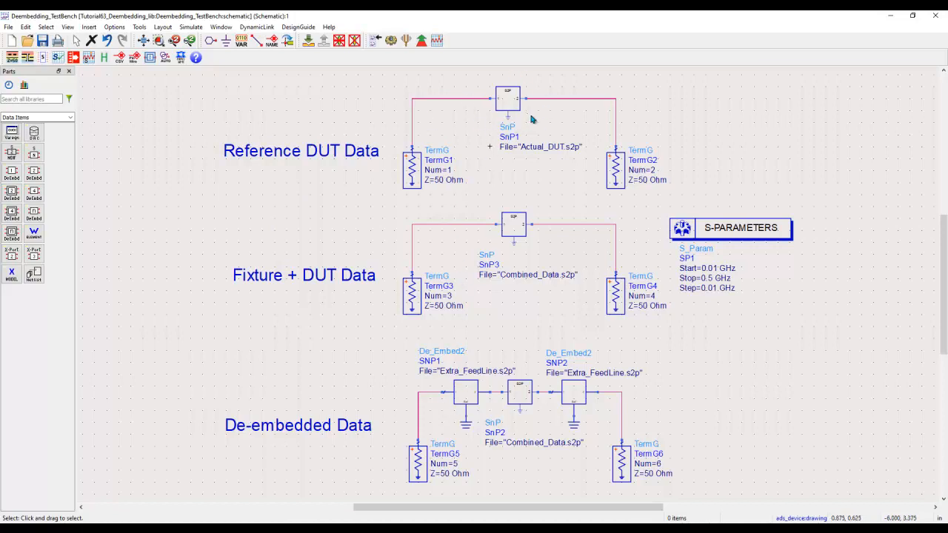
pyautogui.moveTo(237, 166)
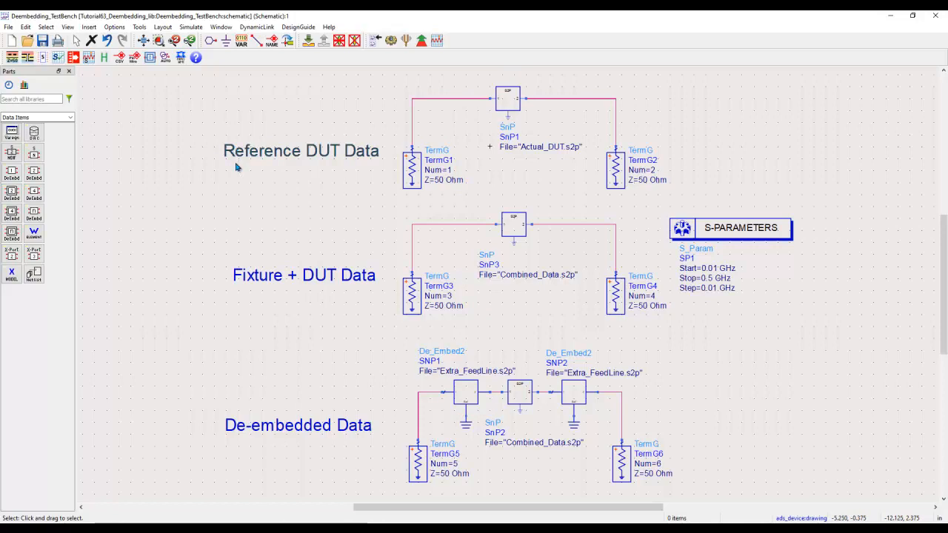
pyautogui.moveTo(328, 167)
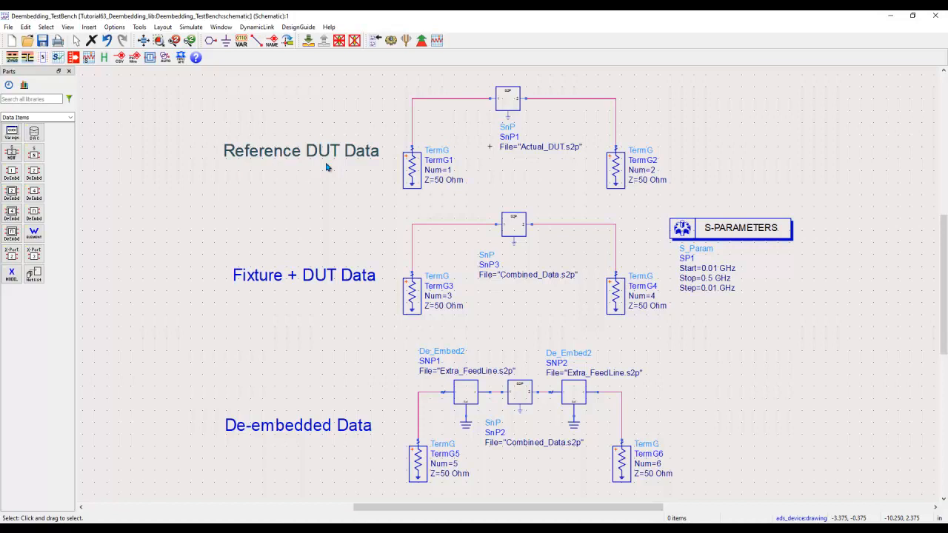
pyautogui.moveTo(486, 222)
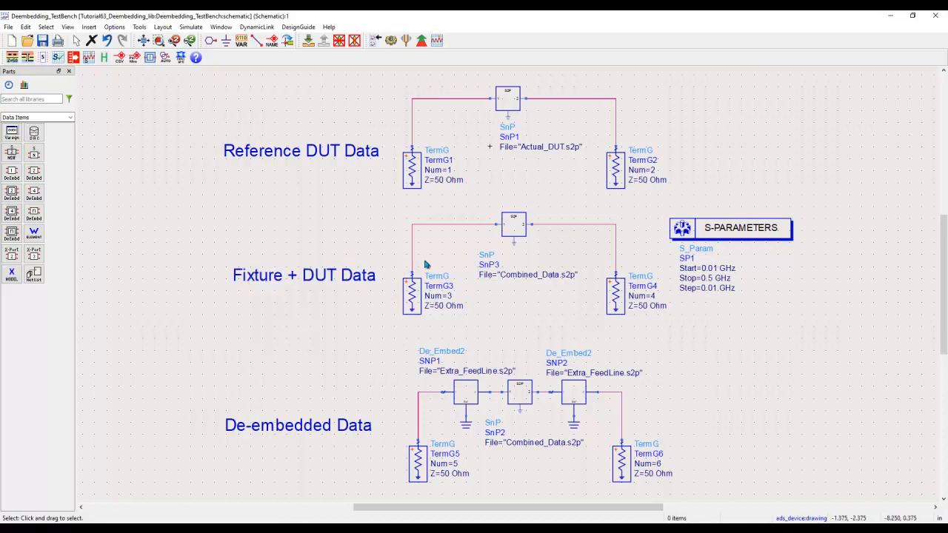
pyautogui.moveTo(501, 354)
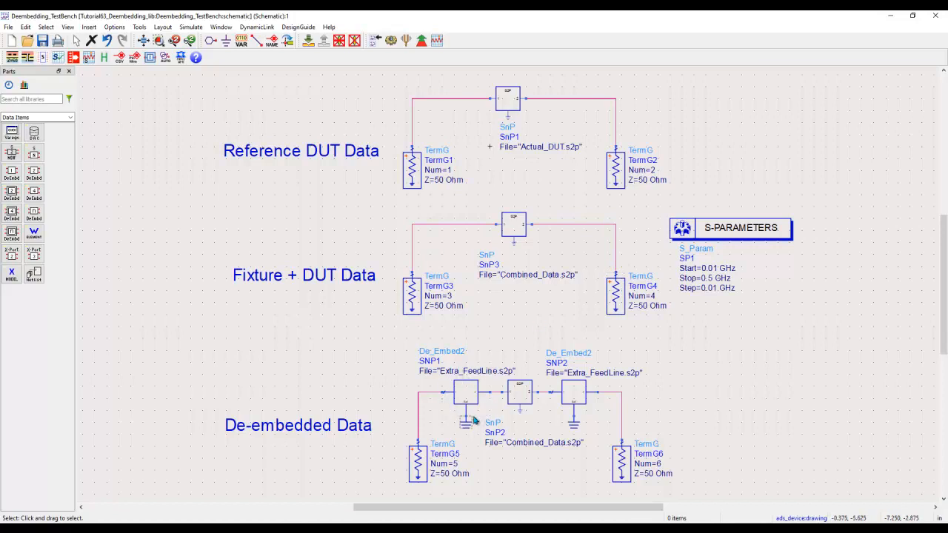
pyautogui.click(465, 392)
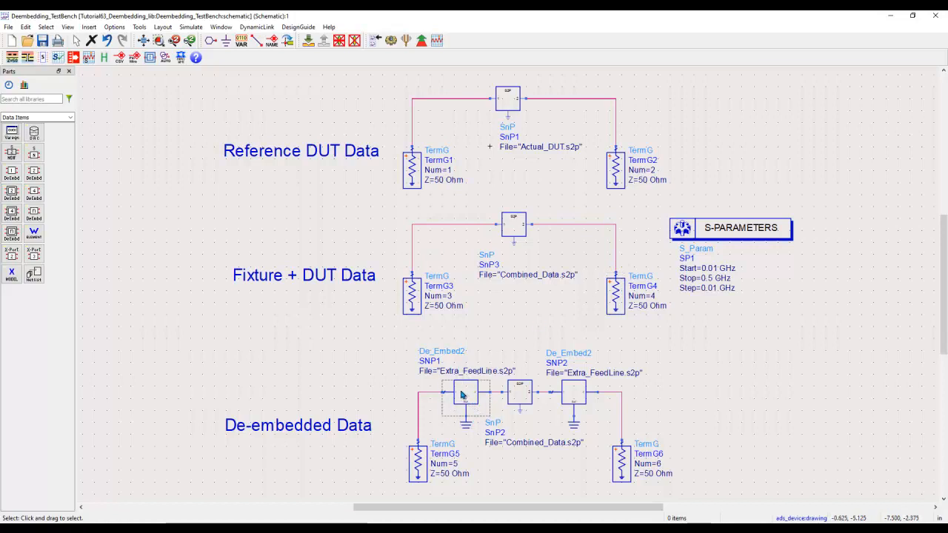
pyautogui.click(465, 397)
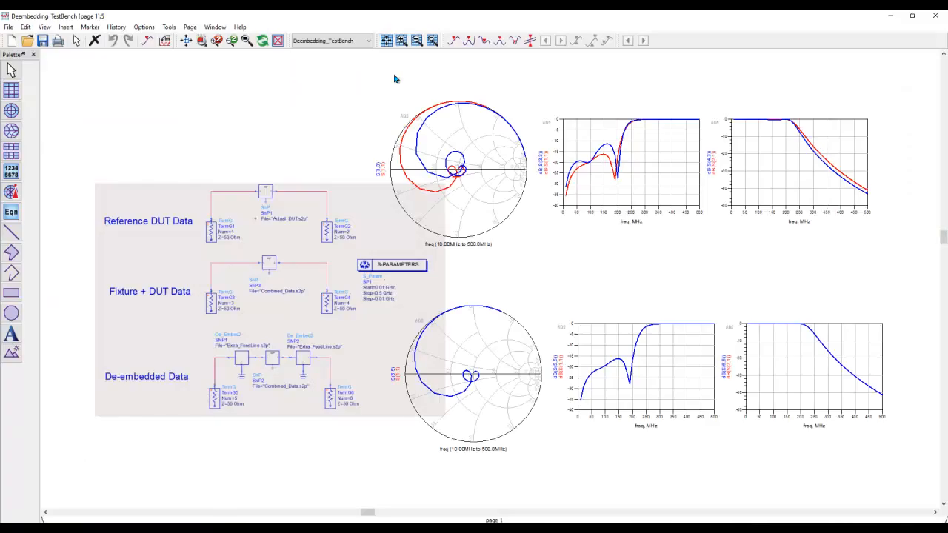
pyautogui.moveTo(422, 153)
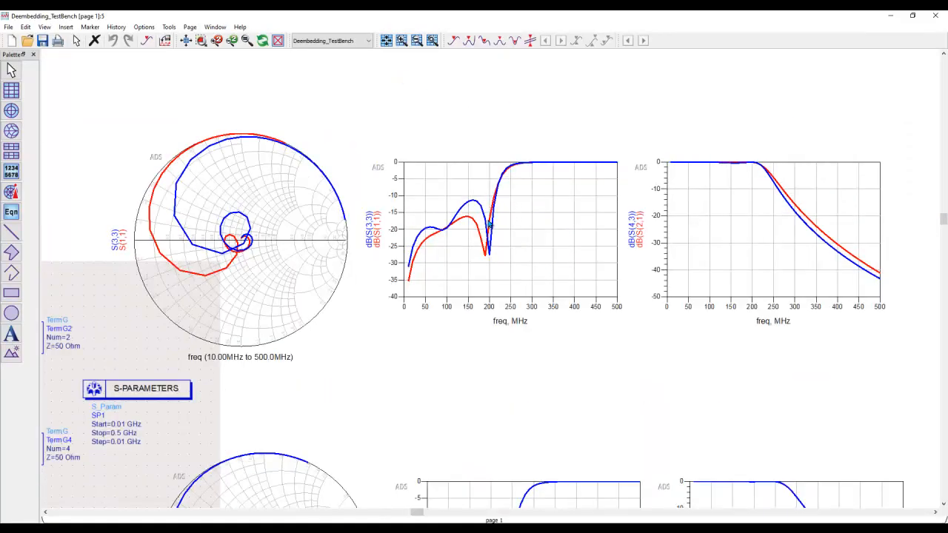
pyautogui.moveTo(110, 235)
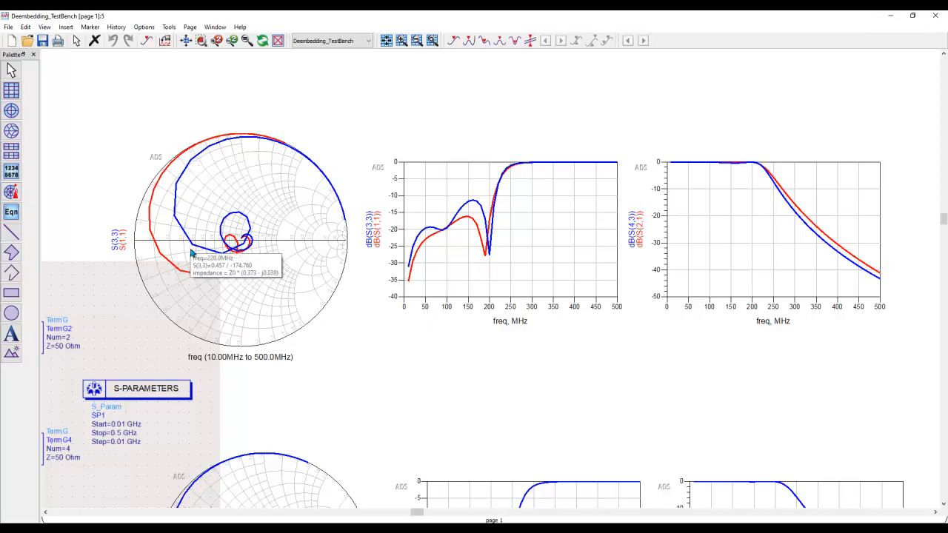
pyautogui.moveTo(266, 299)
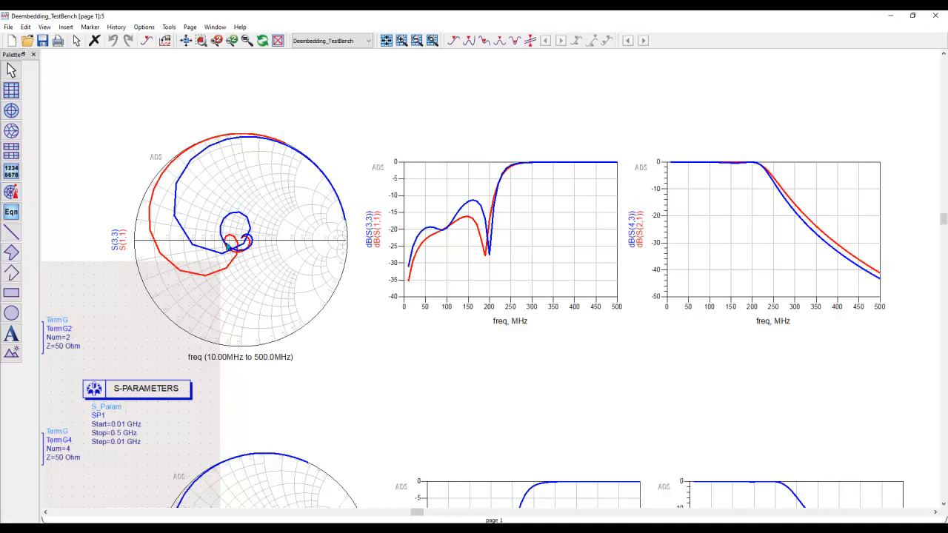
pyautogui.moveTo(191, 163)
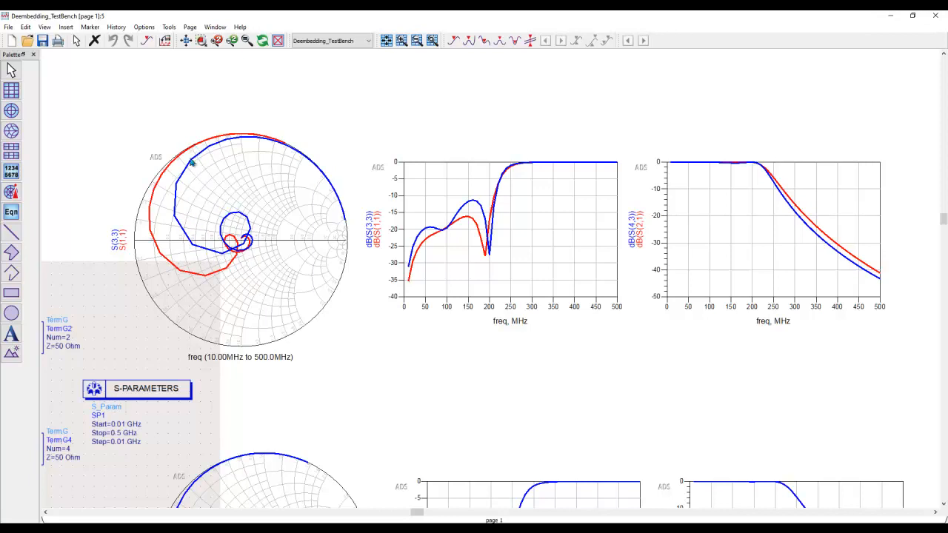
pyautogui.moveTo(225, 204)
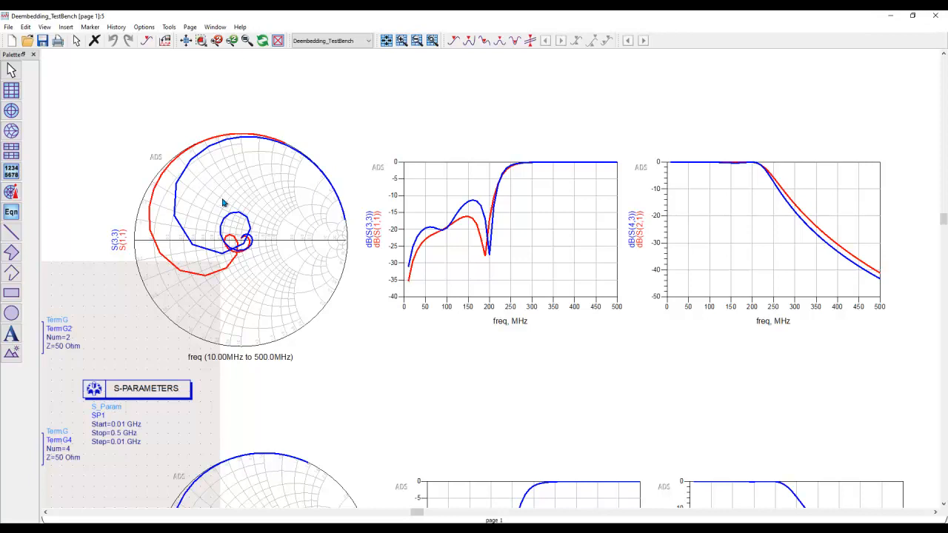
pyautogui.moveTo(481, 183)
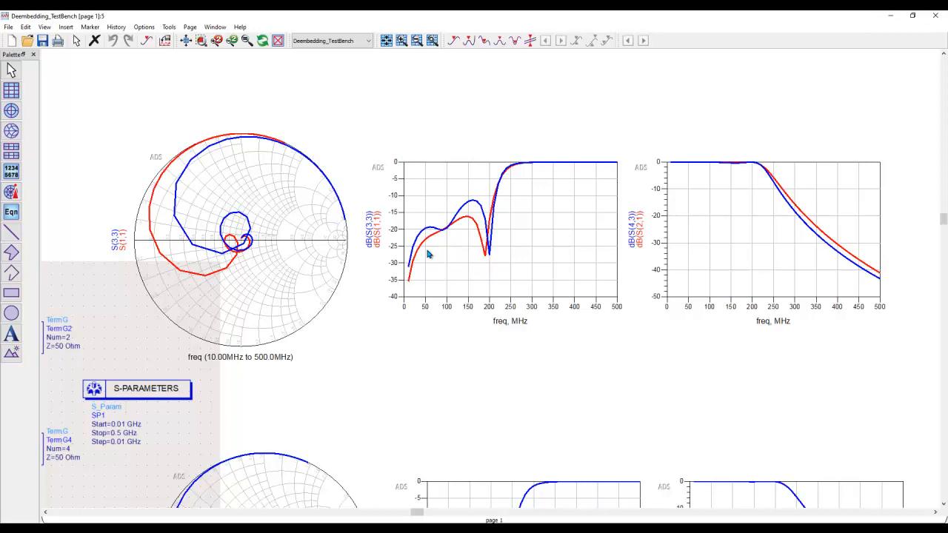
pyautogui.moveTo(695, 247)
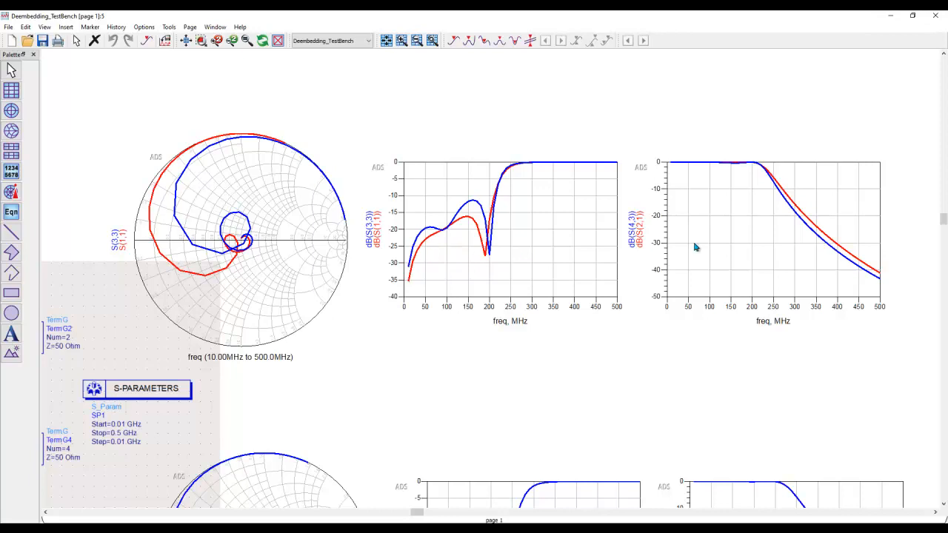
pyautogui.moveTo(488, 280)
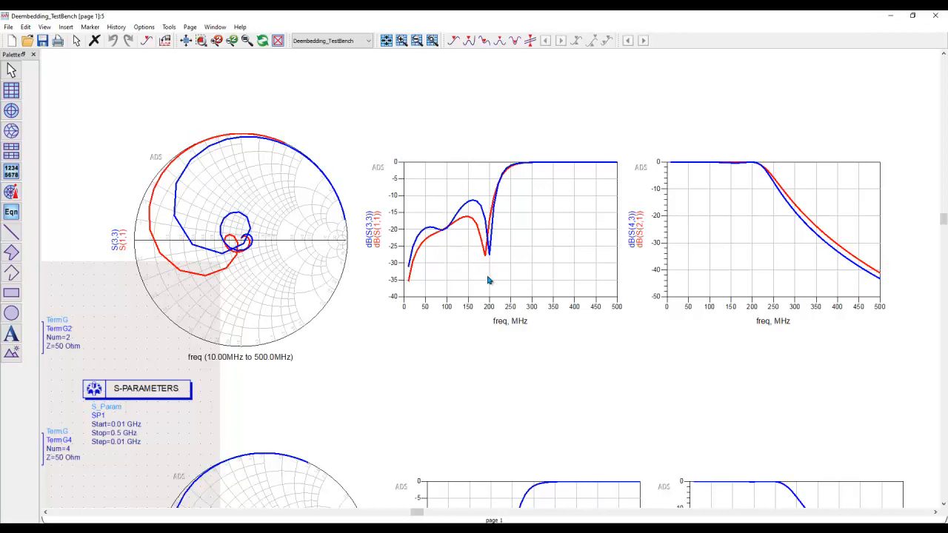
pyautogui.moveTo(799, 207)
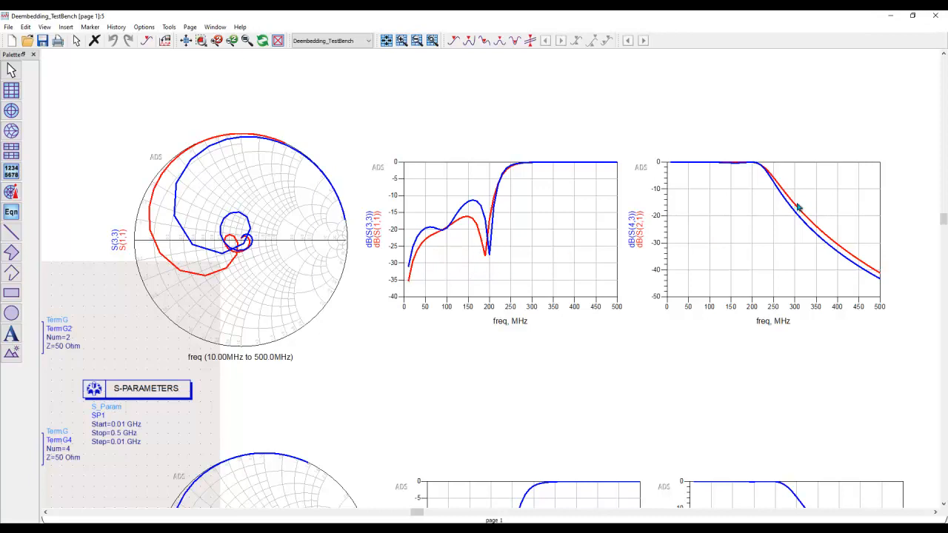
pyautogui.moveTo(800, 219)
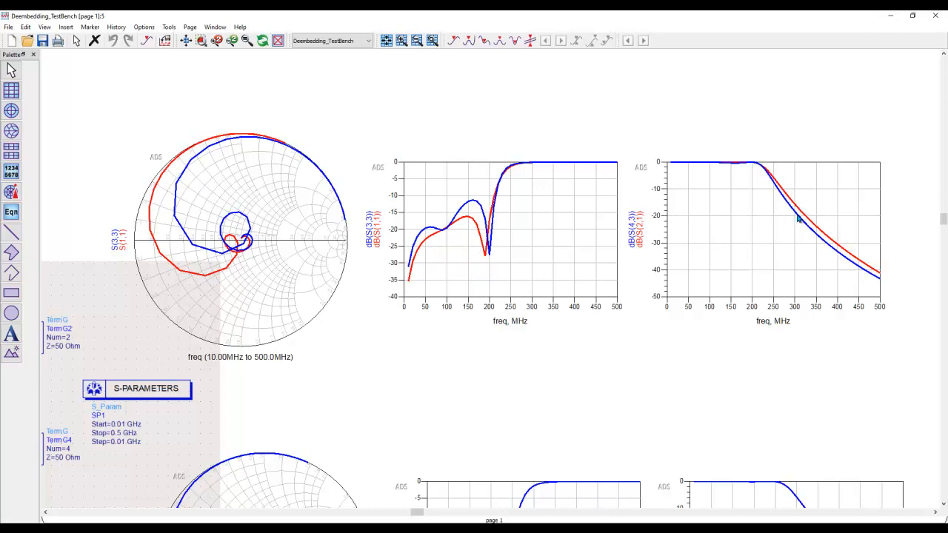
pyautogui.moveTo(272, 263)
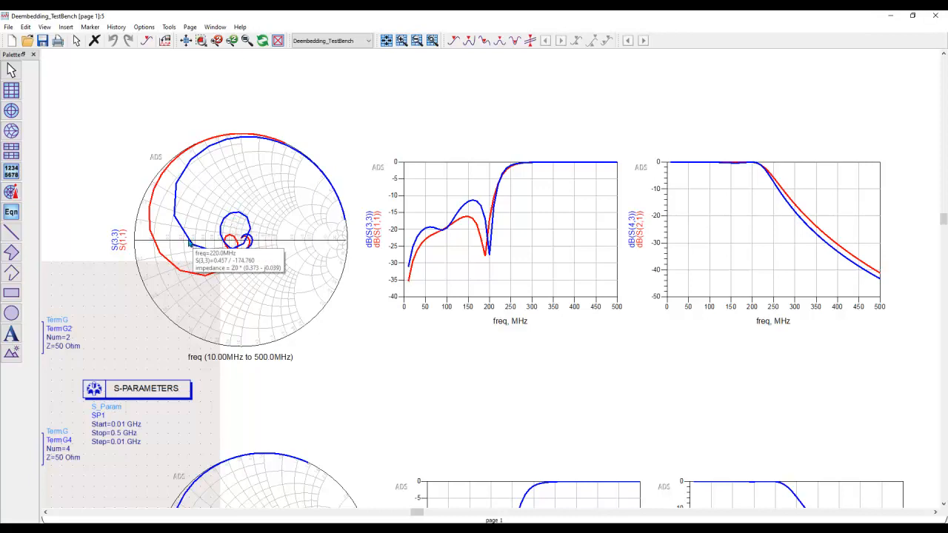
pyautogui.moveTo(454, 354)
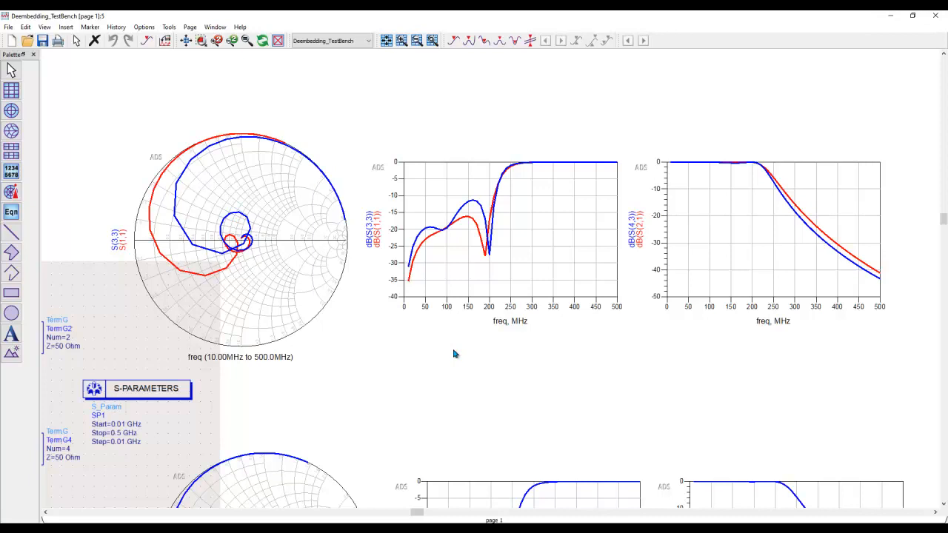
pyautogui.moveTo(455, 374)
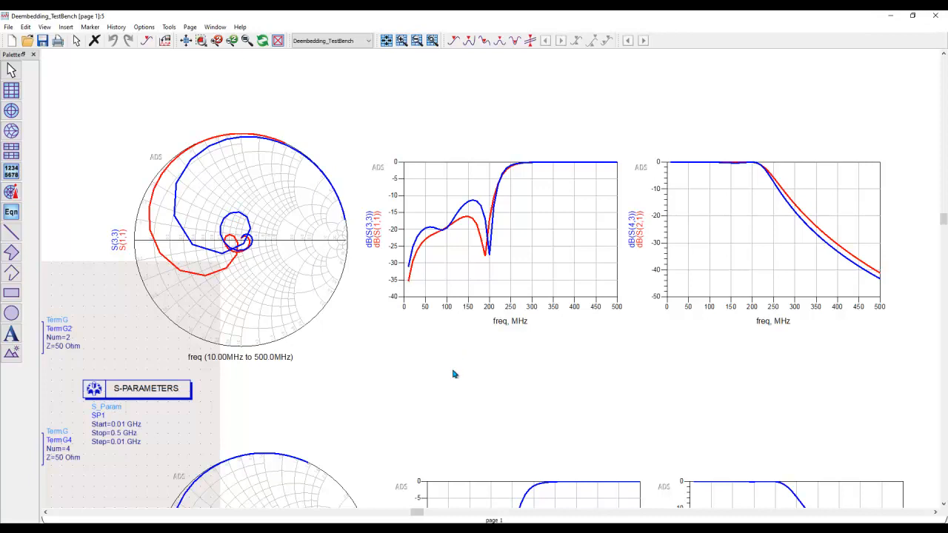
# - Scroll down to the second row of Smith chart and dB plots where the traces coincide
pyautogui.scroll(-3)
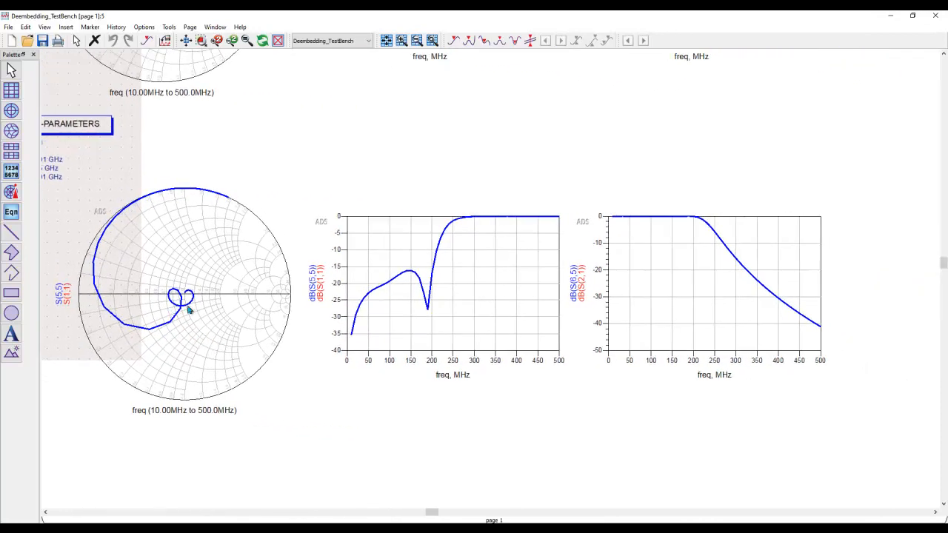
pyautogui.moveTo(107, 290)
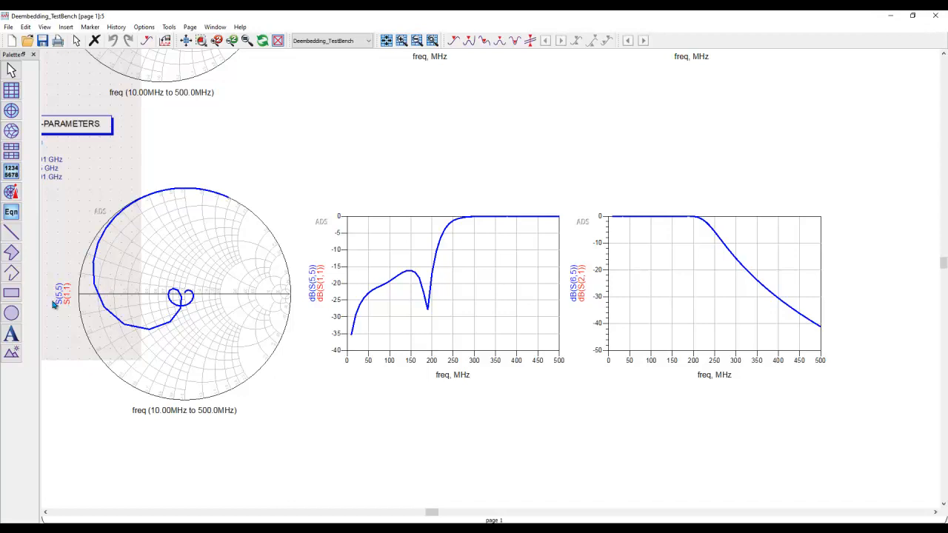
pyautogui.moveTo(169, 234)
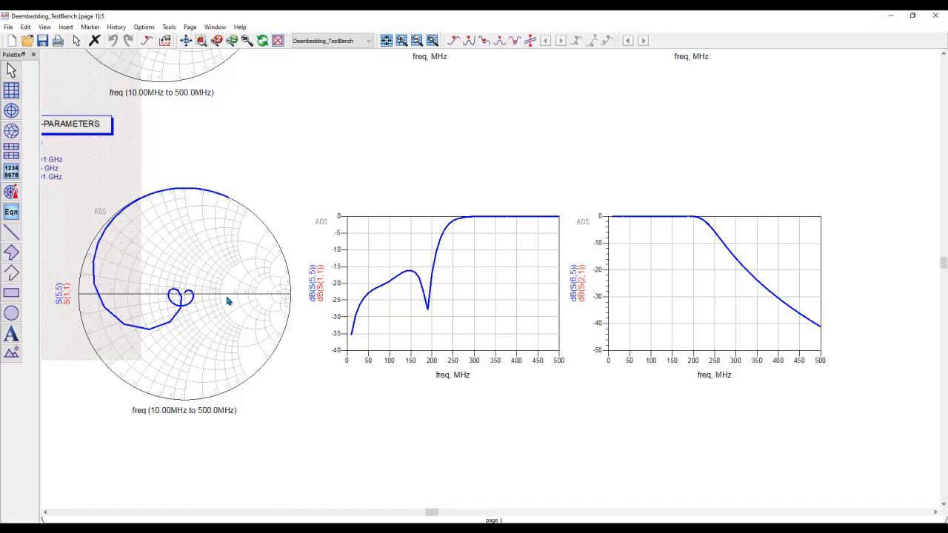
pyautogui.moveTo(231, 265)
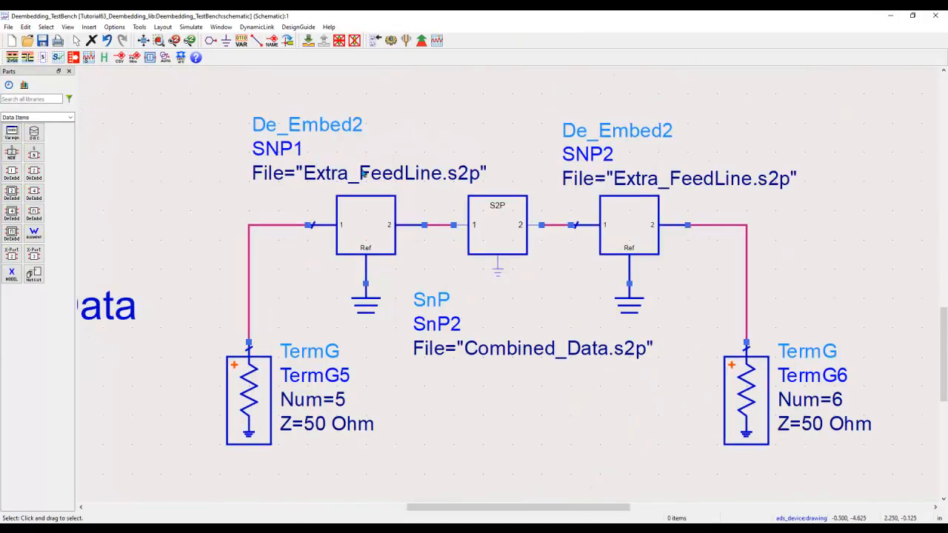
# - Return to the schematic showing De_Embed2 blocks around Combined_Data.s2p and the Fixture + DUT Data circuit
pyautogui.click(498, 229)
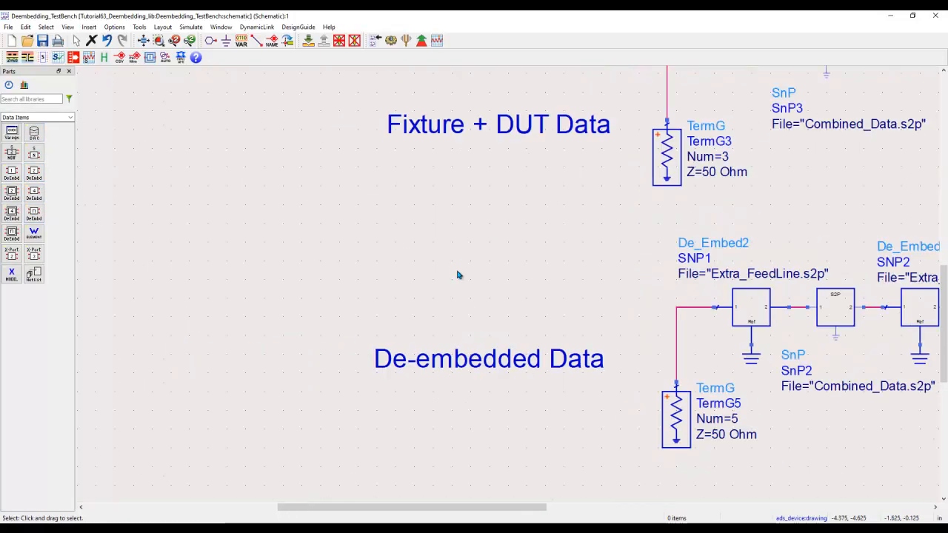
pyautogui.moveTo(199, 231)
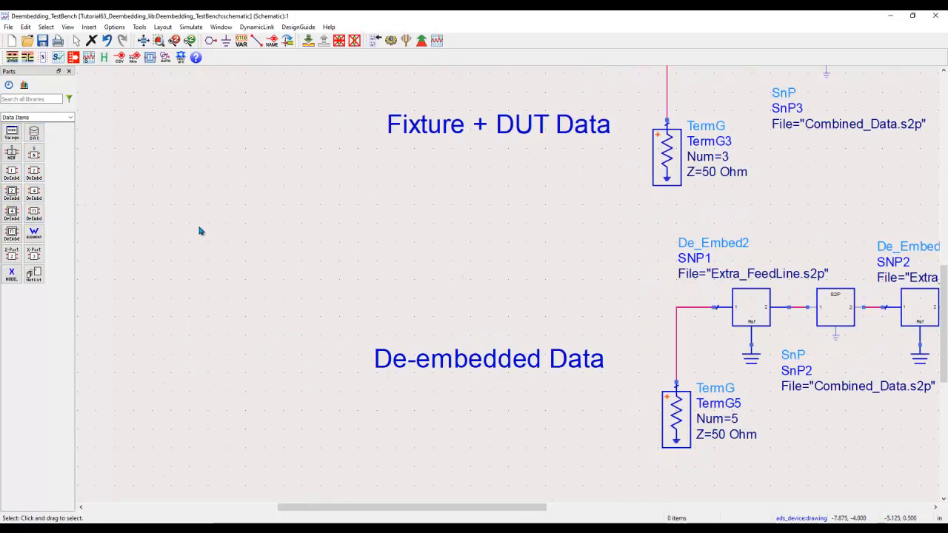
pyautogui.moveTo(169, 228)
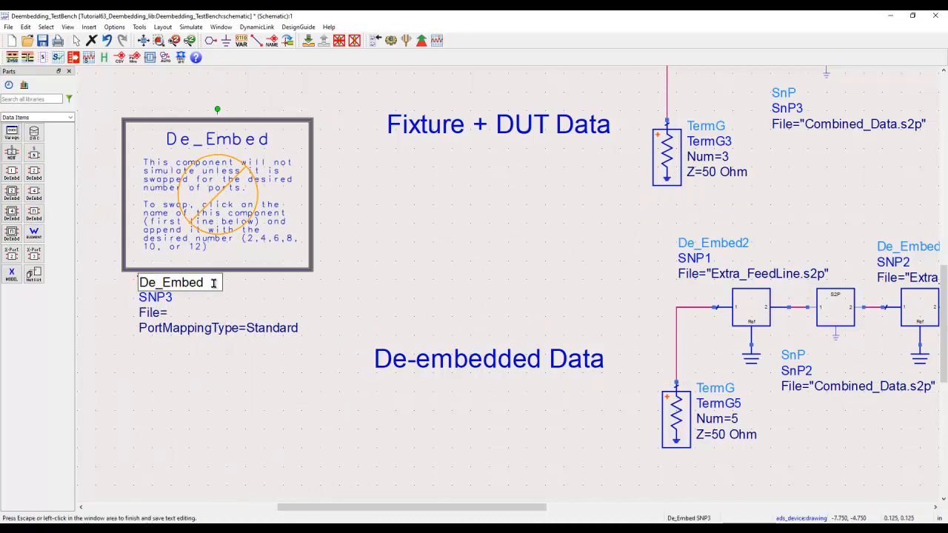
# - Place a De_Embed component renamed De_Embed8 (eight ports, no file) and select it
pyautogui.write('2')
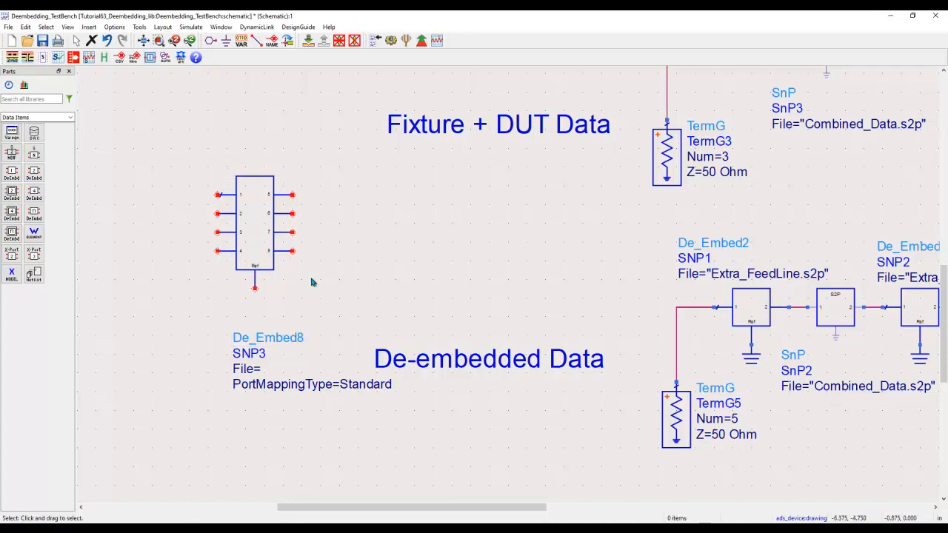
pyautogui.click(254, 231)
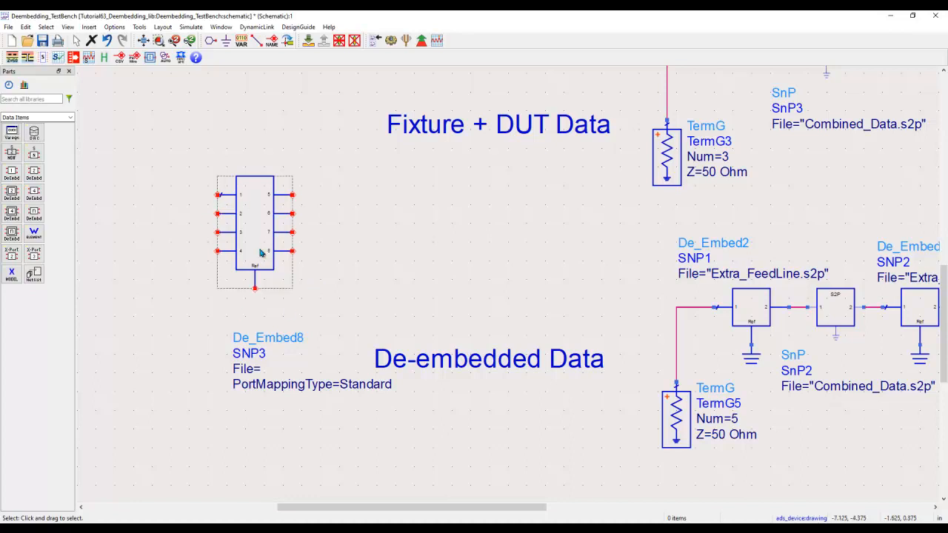
pyautogui.click(255, 264)
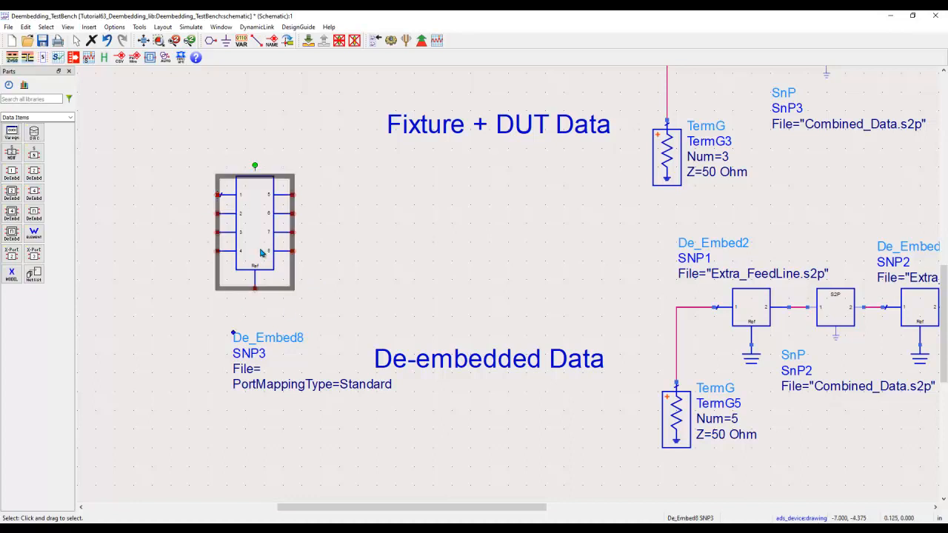
pyautogui.moveTo(246, 246)
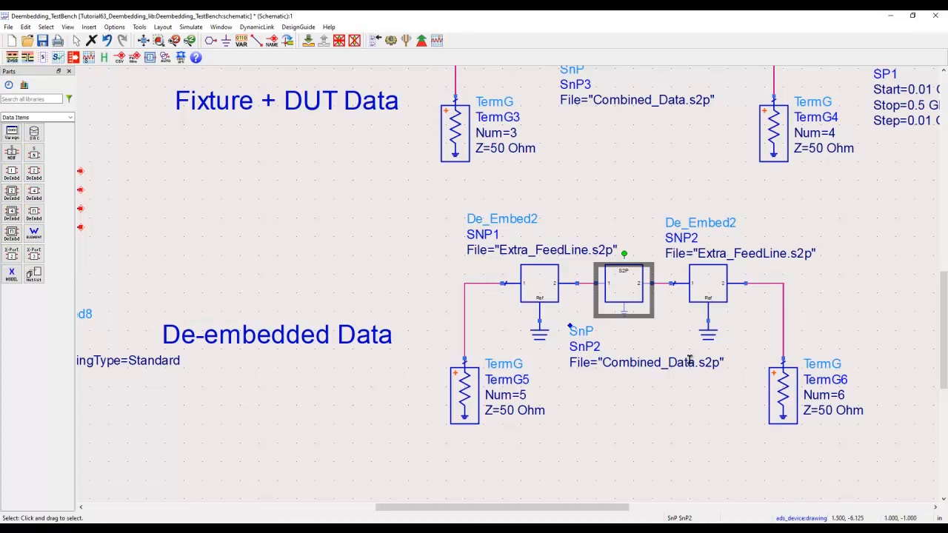
pyautogui.moveTo(625, 394)
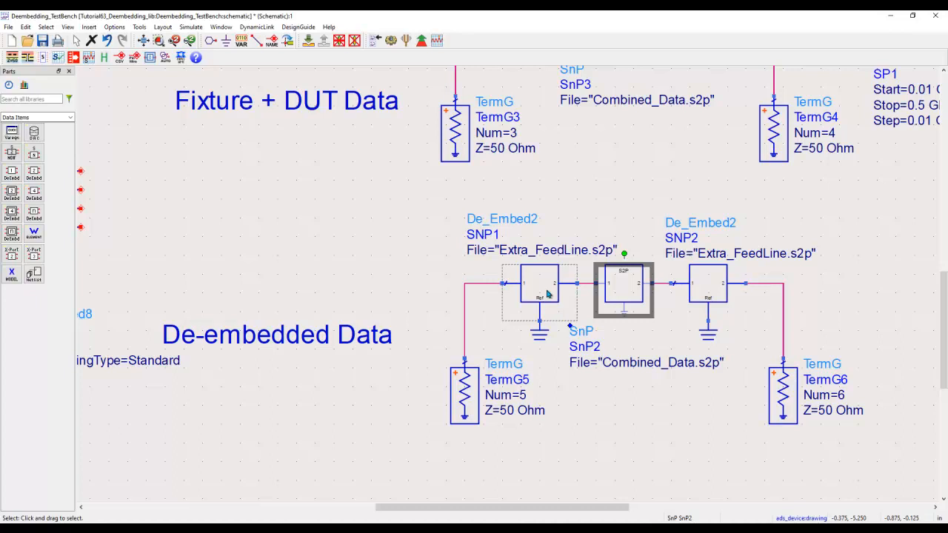
pyautogui.click(539, 293)
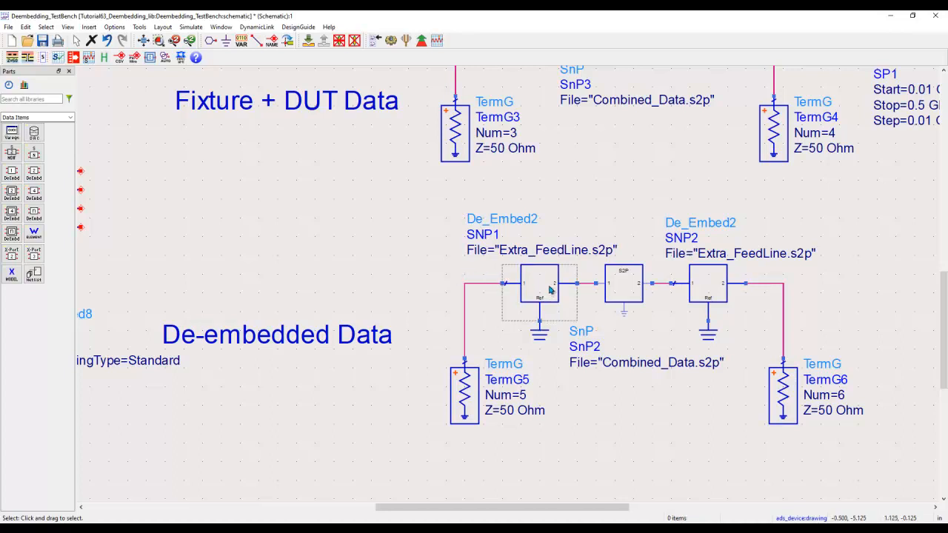
pyautogui.click(623, 289)
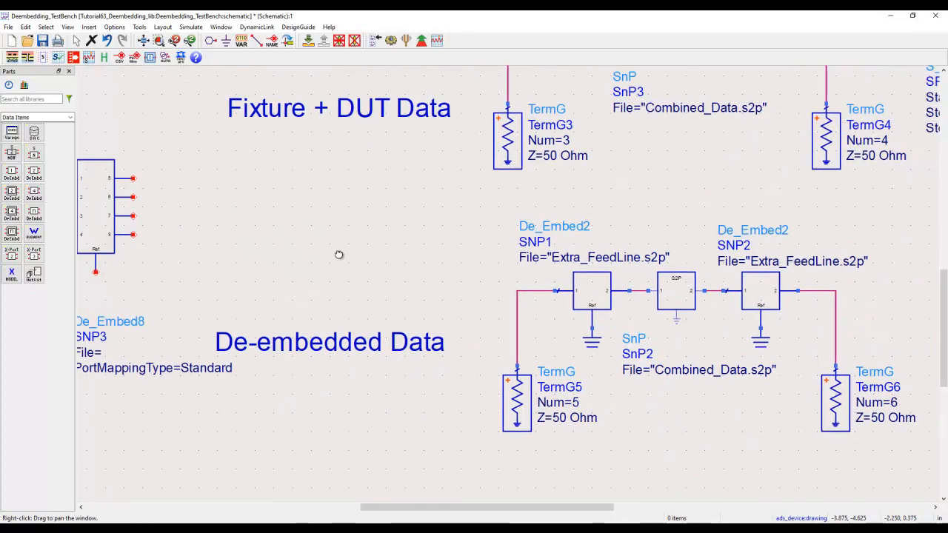
pyautogui.click(675, 289)
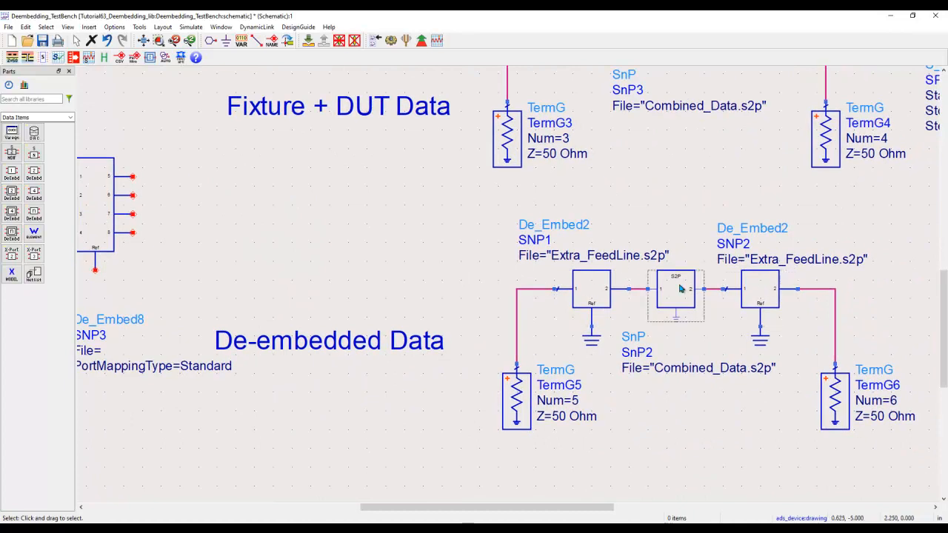
pyautogui.moveTo(680, 299)
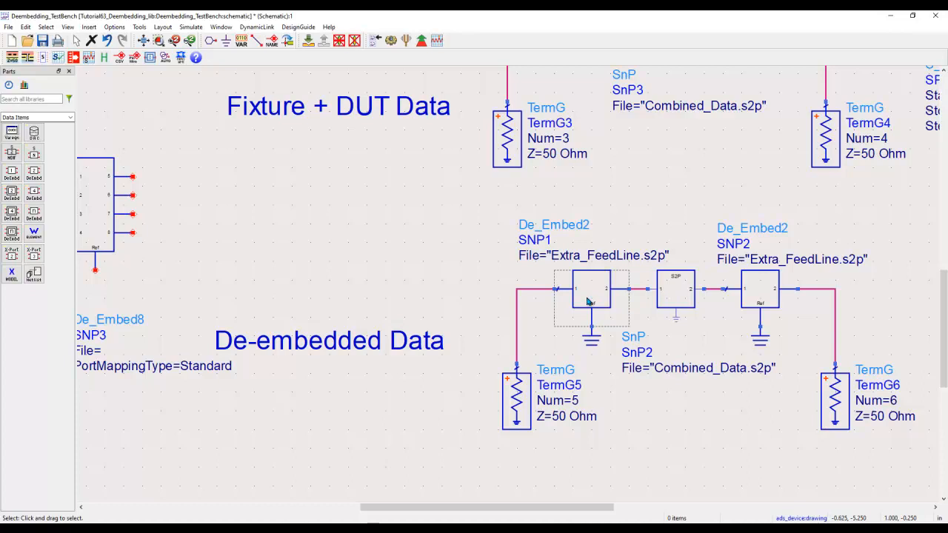
pyautogui.click(759, 296)
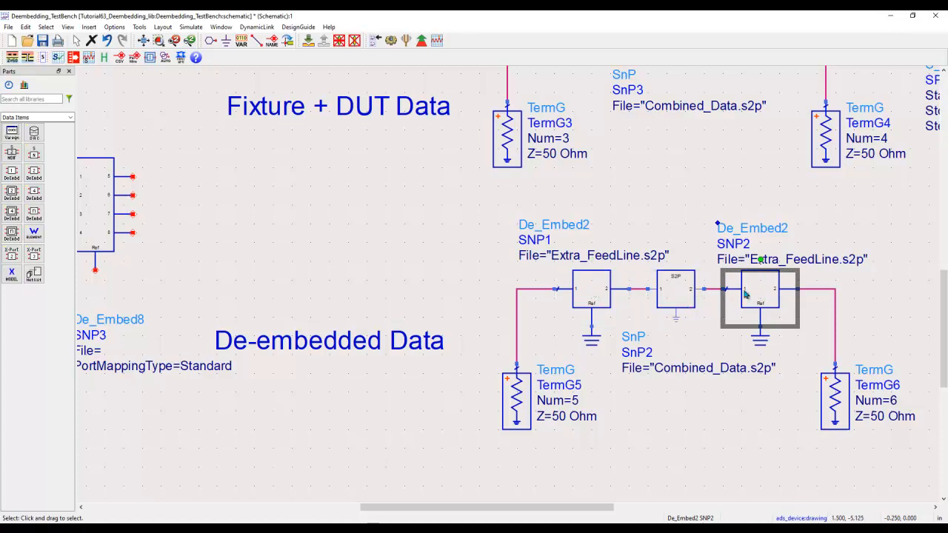
pyautogui.moveTo(468, 274)
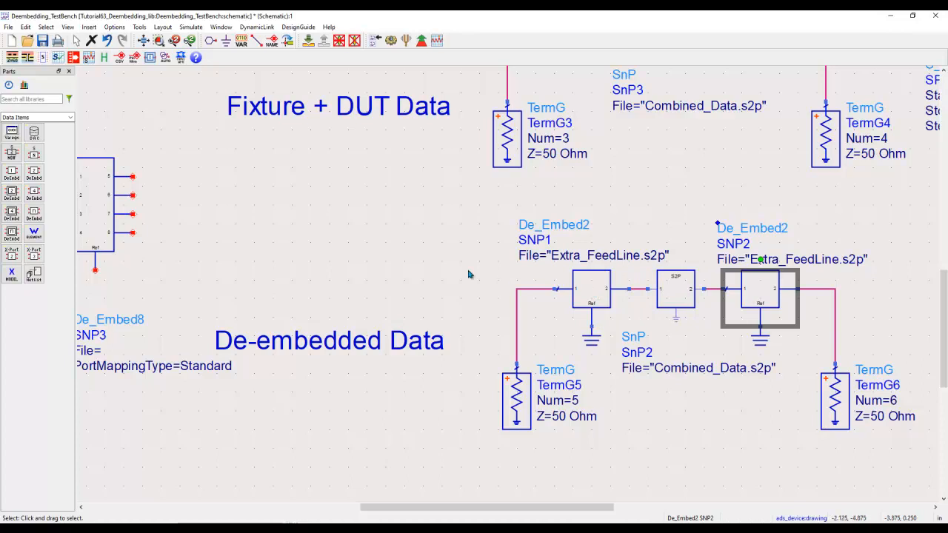
pyautogui.moveTo(438, 272)
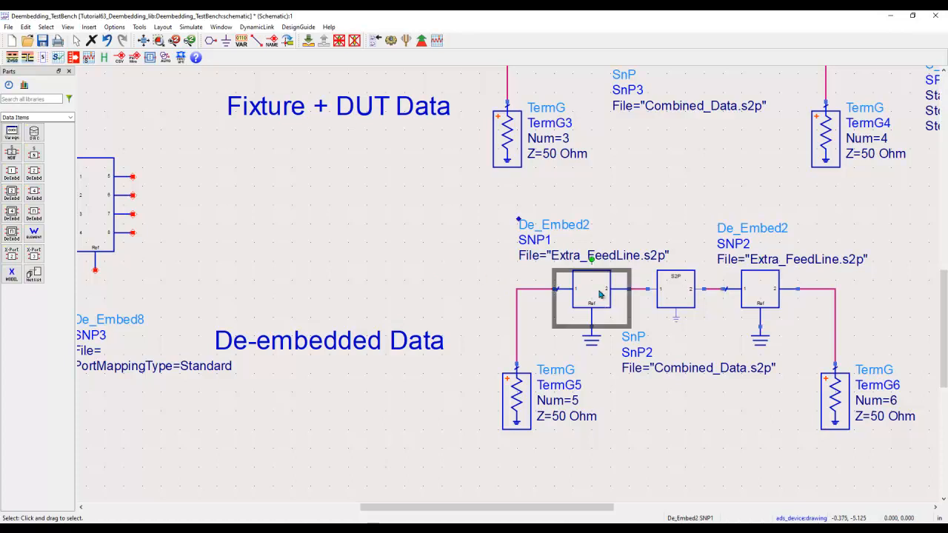
pyautogui.moveTo(564, 290)
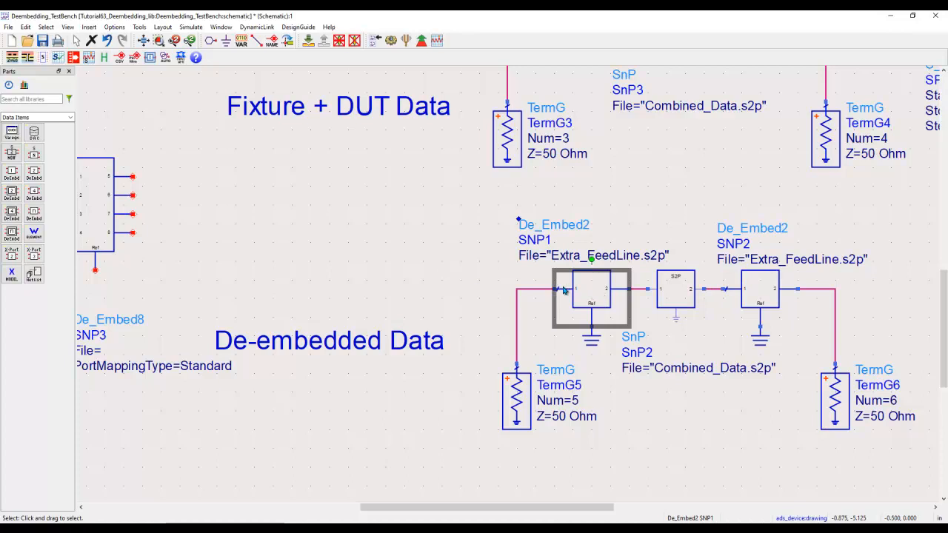
pyautogui.moveTo(468, 272)
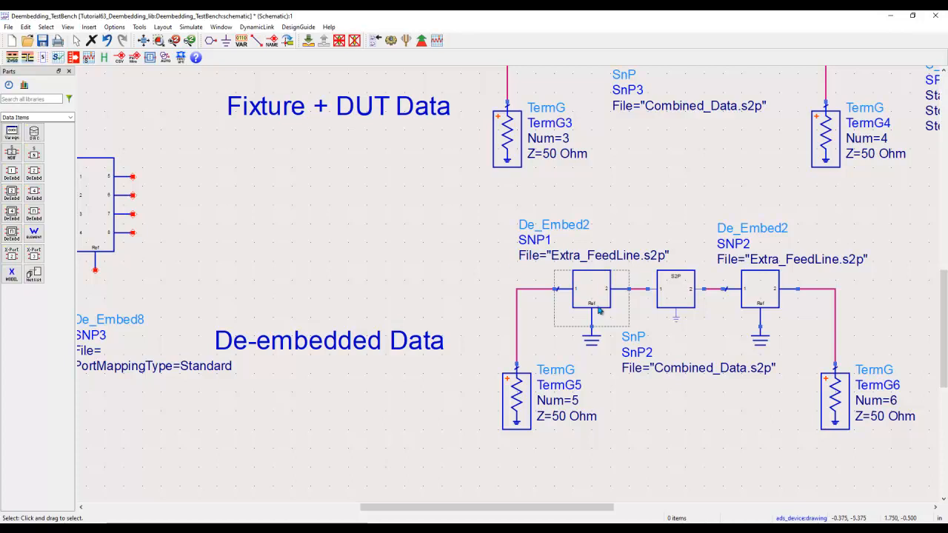
pyautogui.moveTo(592, 311)
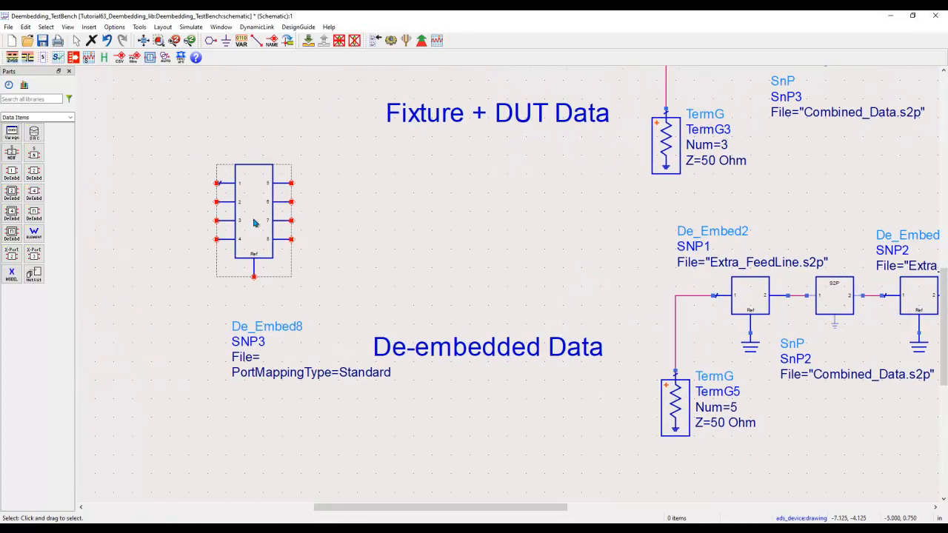
# - Review De_Embed8's file settings and its Standard pin-to-port mapping of fixture pins 1–4
pyautogui.doubleClick(253, 221)
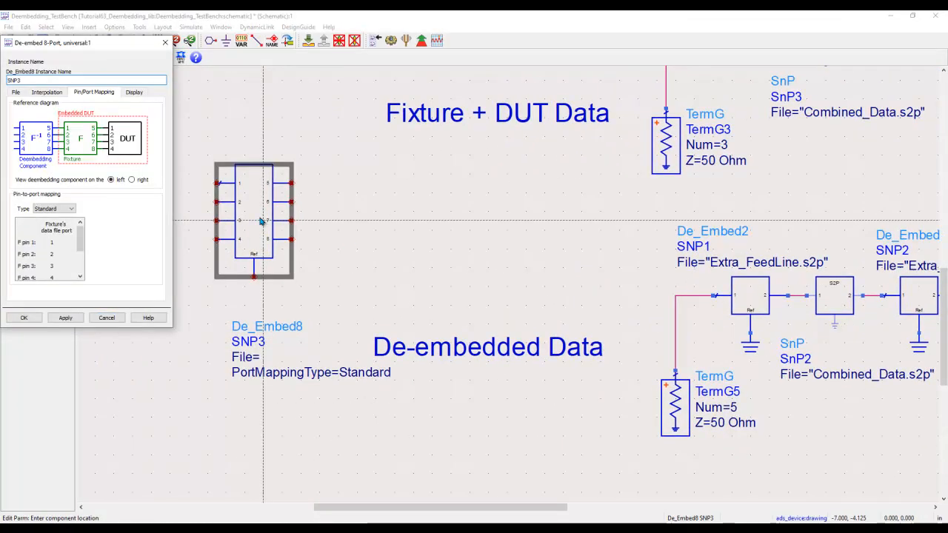
pyautogui.click(14, 91)
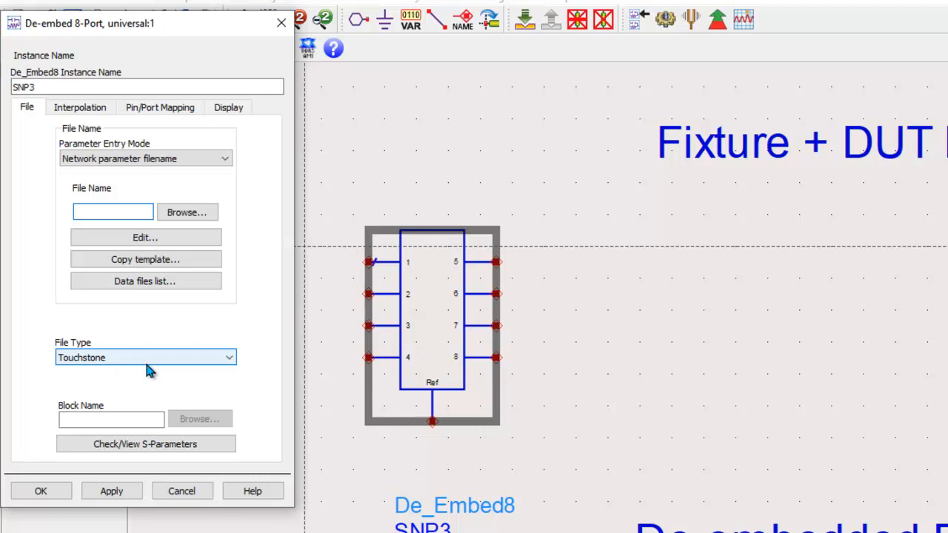
pyautogui.click(160, 107)
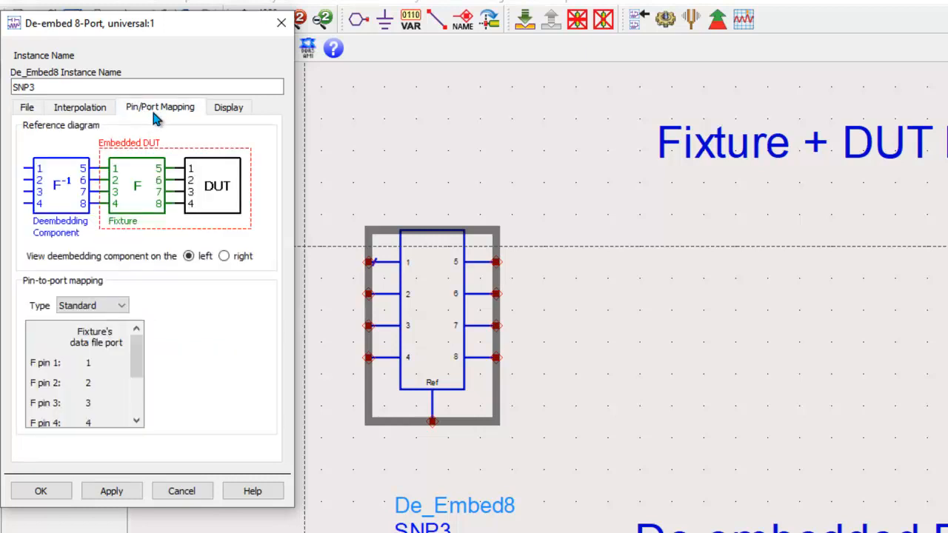
pyautogui.moveTo(160, 110)
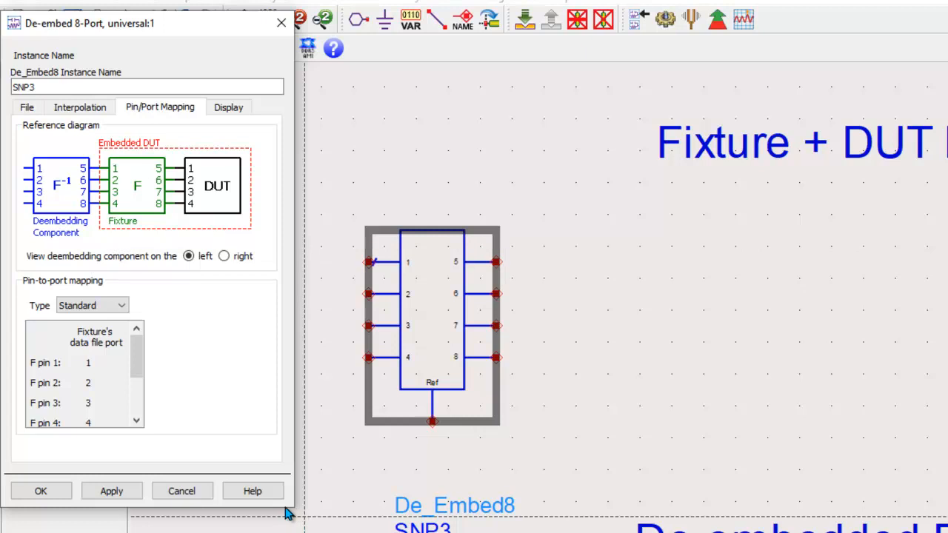
pyautogui.moveTo(74, 367)
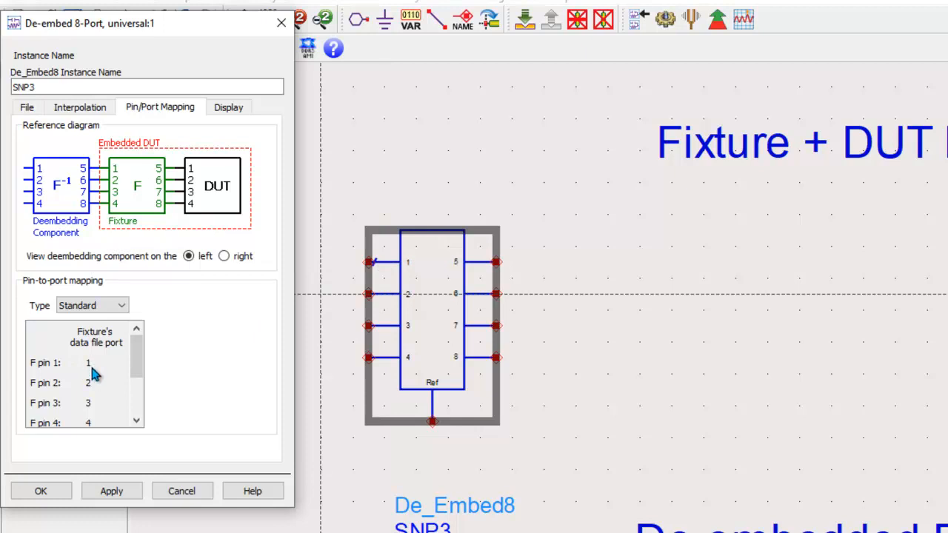
pyautogui.moveTo(83, 382)
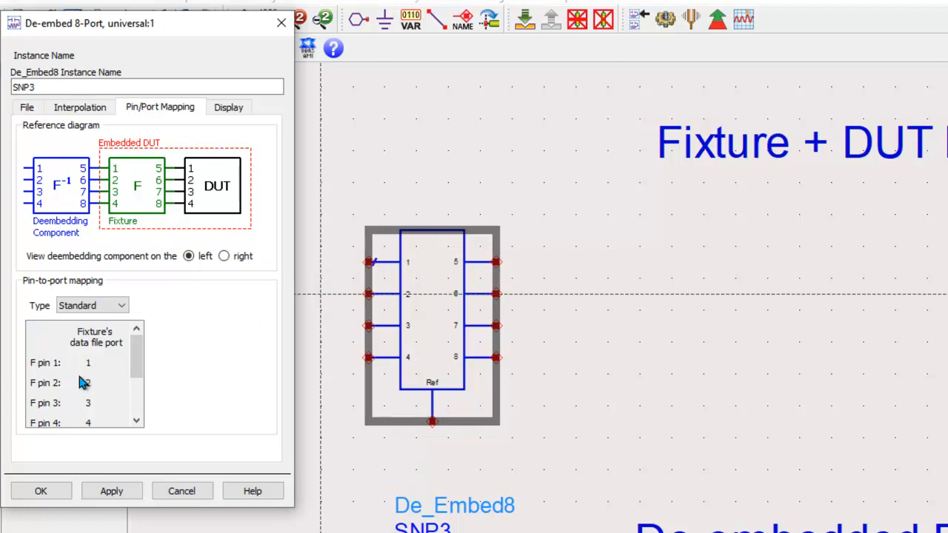
pyautogui.moveTo(96, 382)
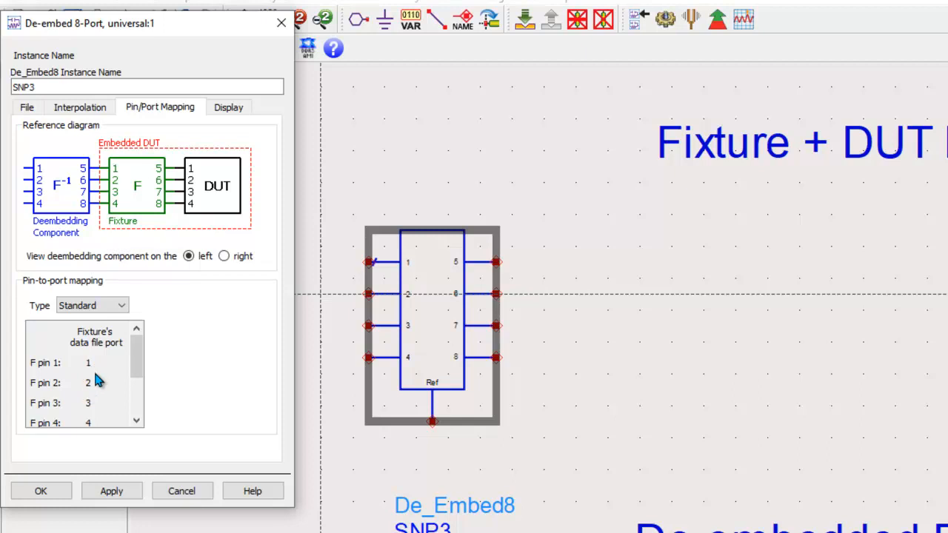
pyautogui.moveTo(210, 394)
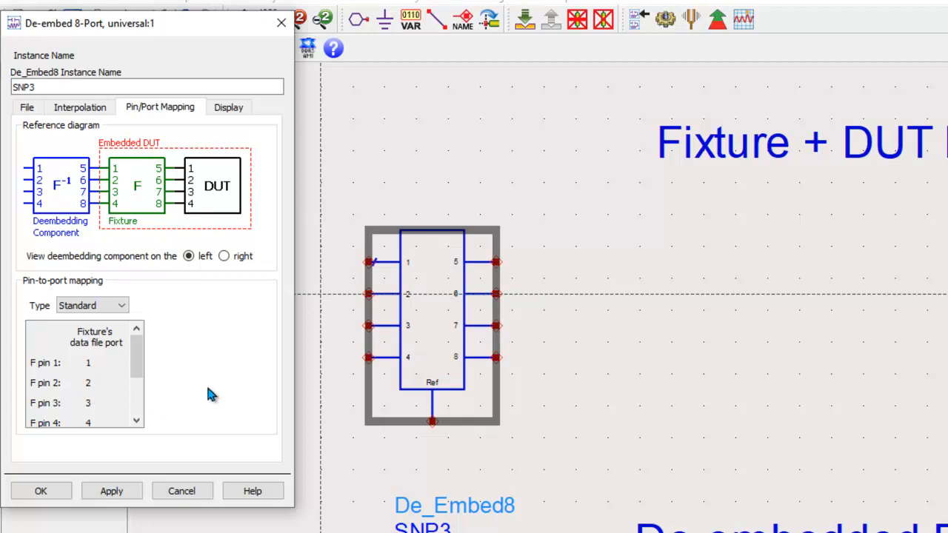
pyautogui.moveTo(61, 373)
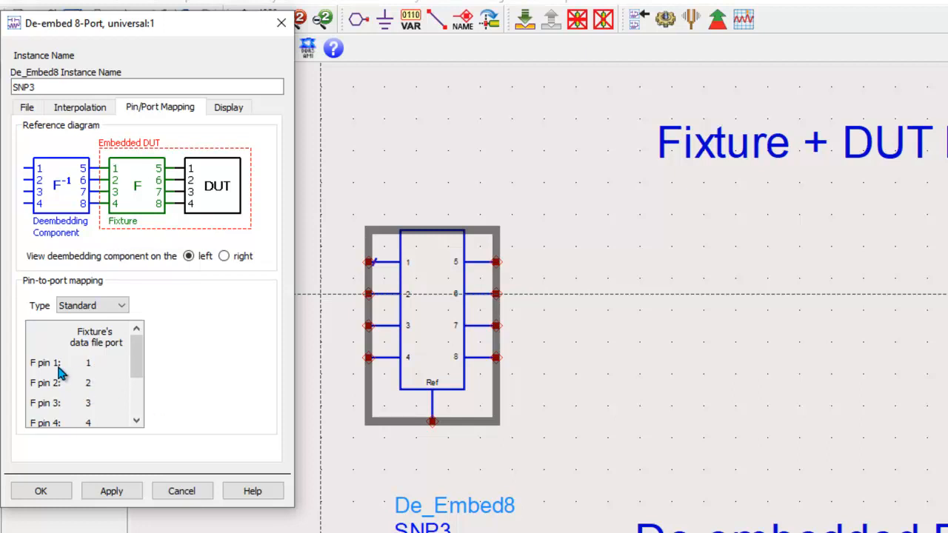
pyautogui.moveTo(81, 420)
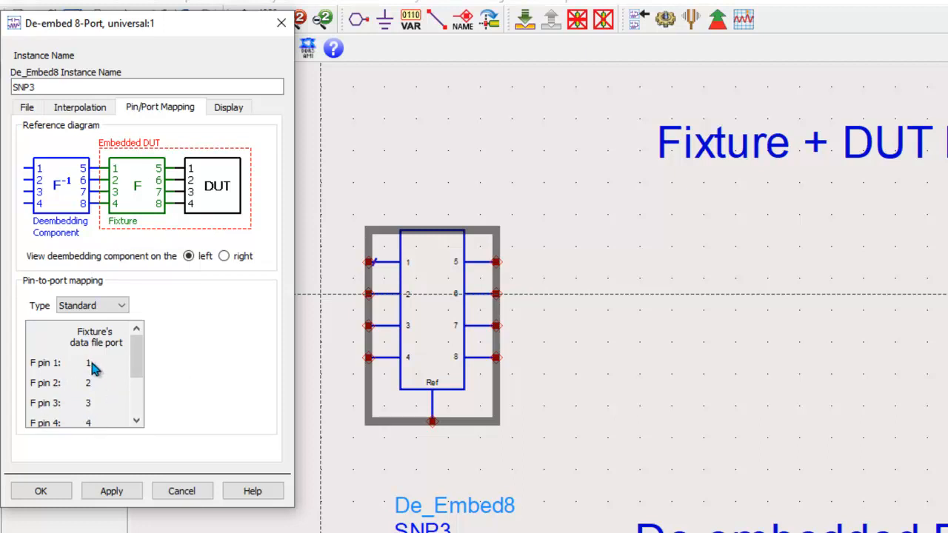
pyautogui.click(92, 305)
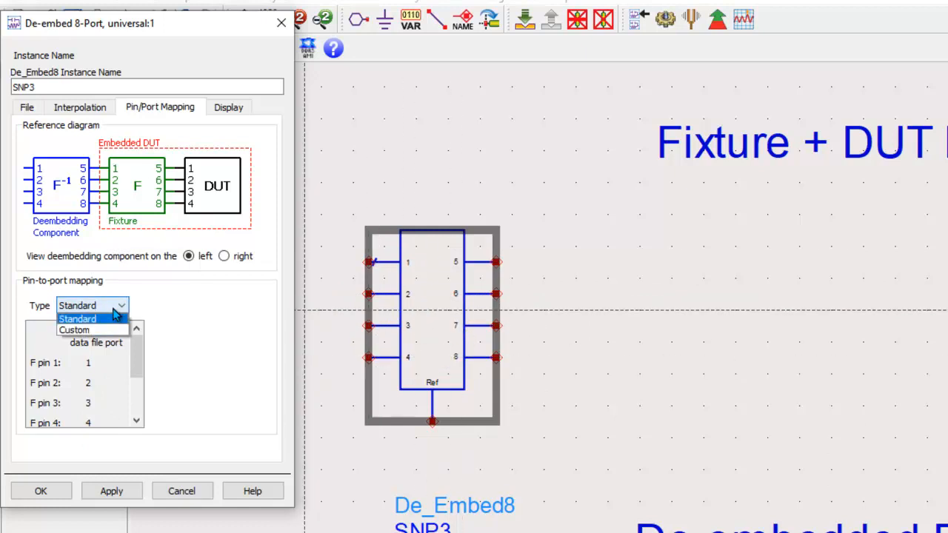
# - Set the mapping Type to Custom and map fixture pin 1 to data file port 8
pyautogui.click(74, 329)
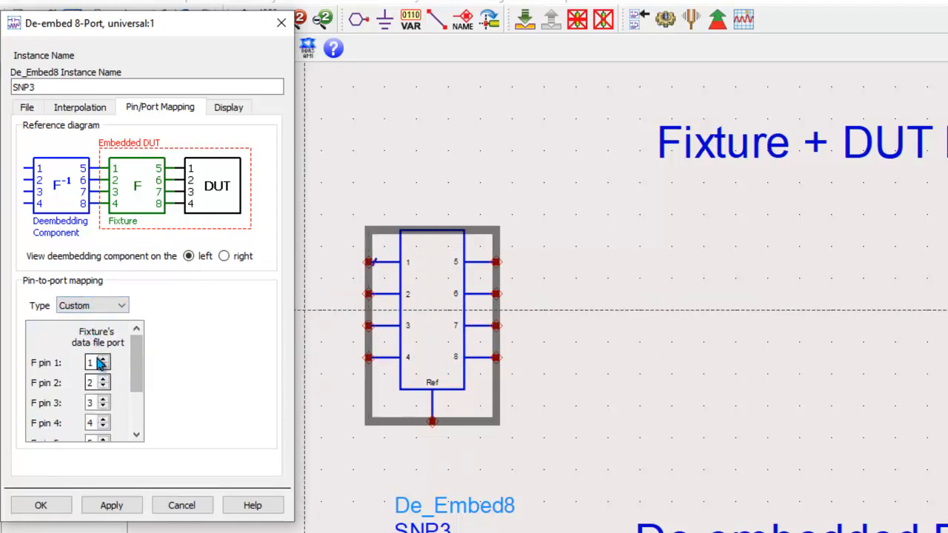
pyautogui.scroll(-3)
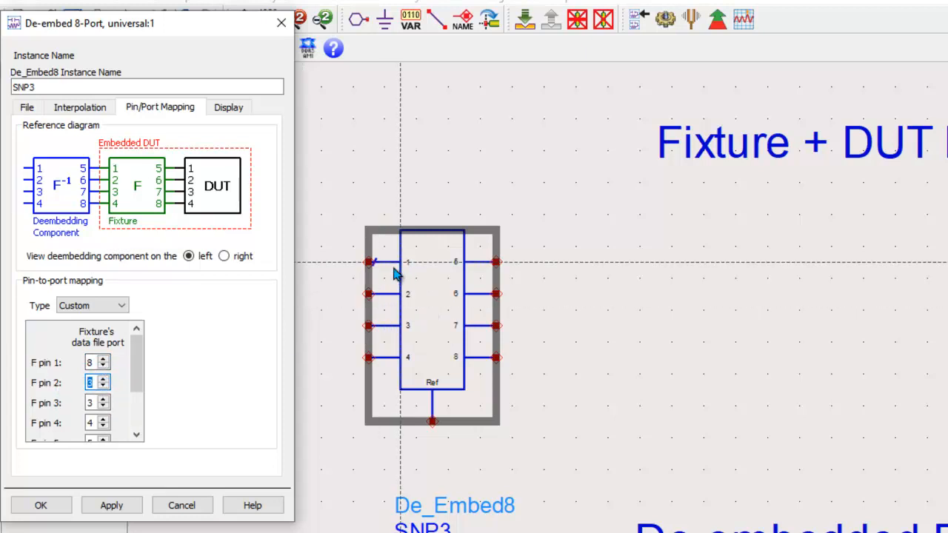
pyautogui.moveTo(429, 318)
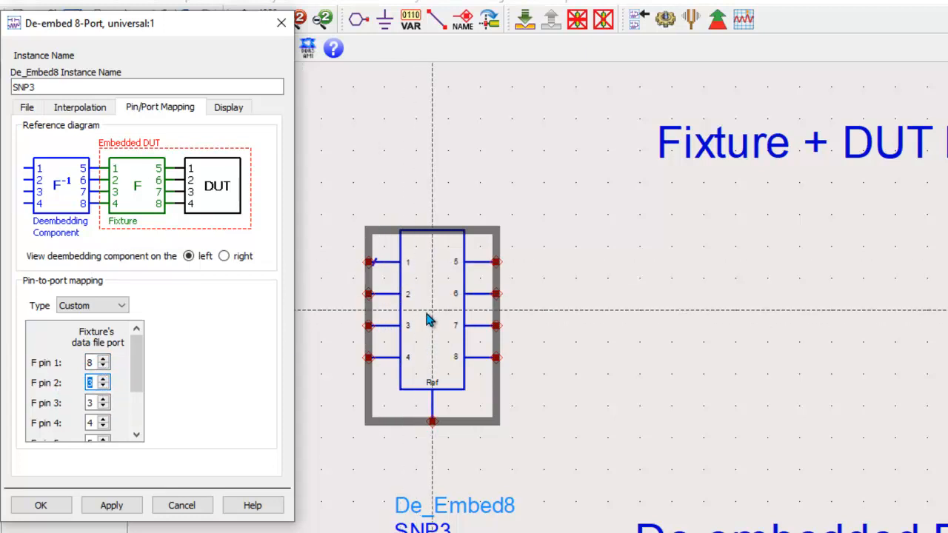
pyautogui.moveTo(424, 312)
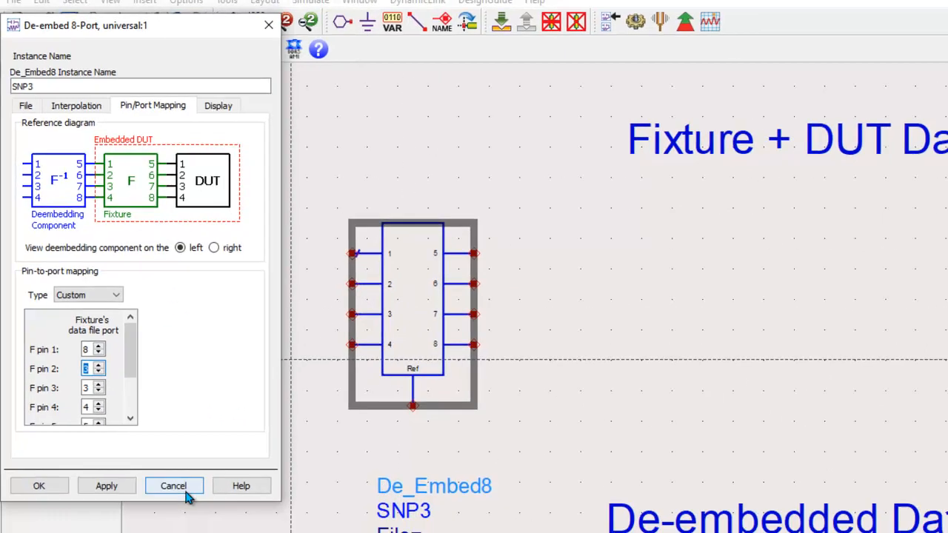
# - Cancel the De-embed 8-Port dialog, discarding the custom mapping, and show the full test bench
pyautogui.click(173, 485)
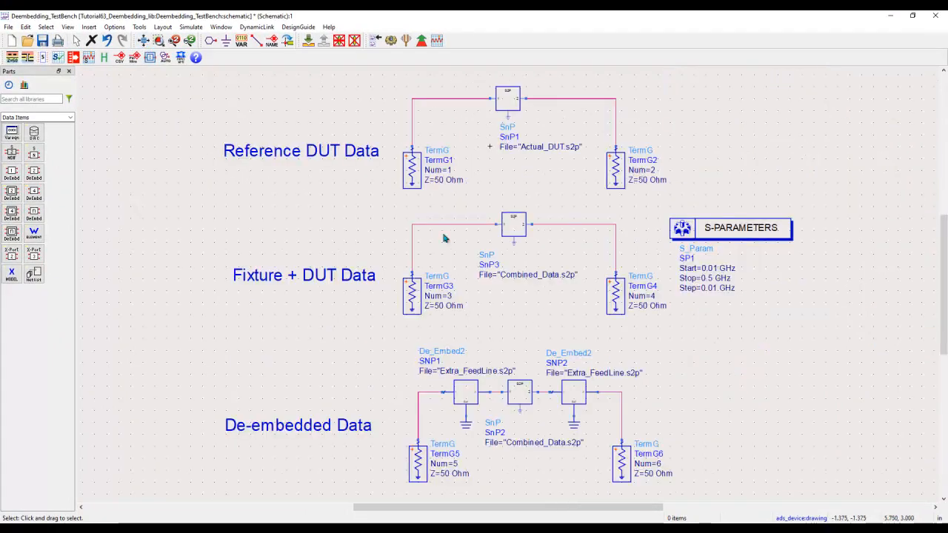
pyautogui.moveTo(737, 355)
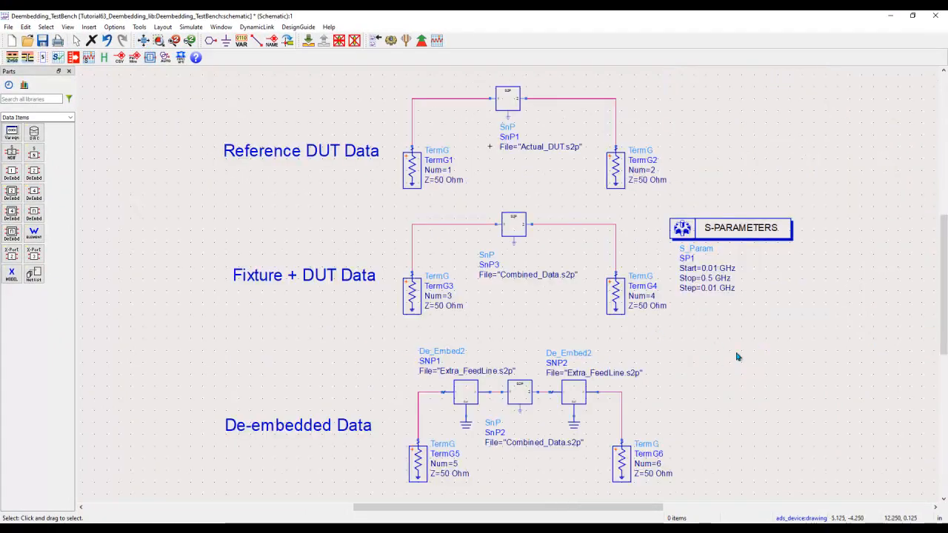